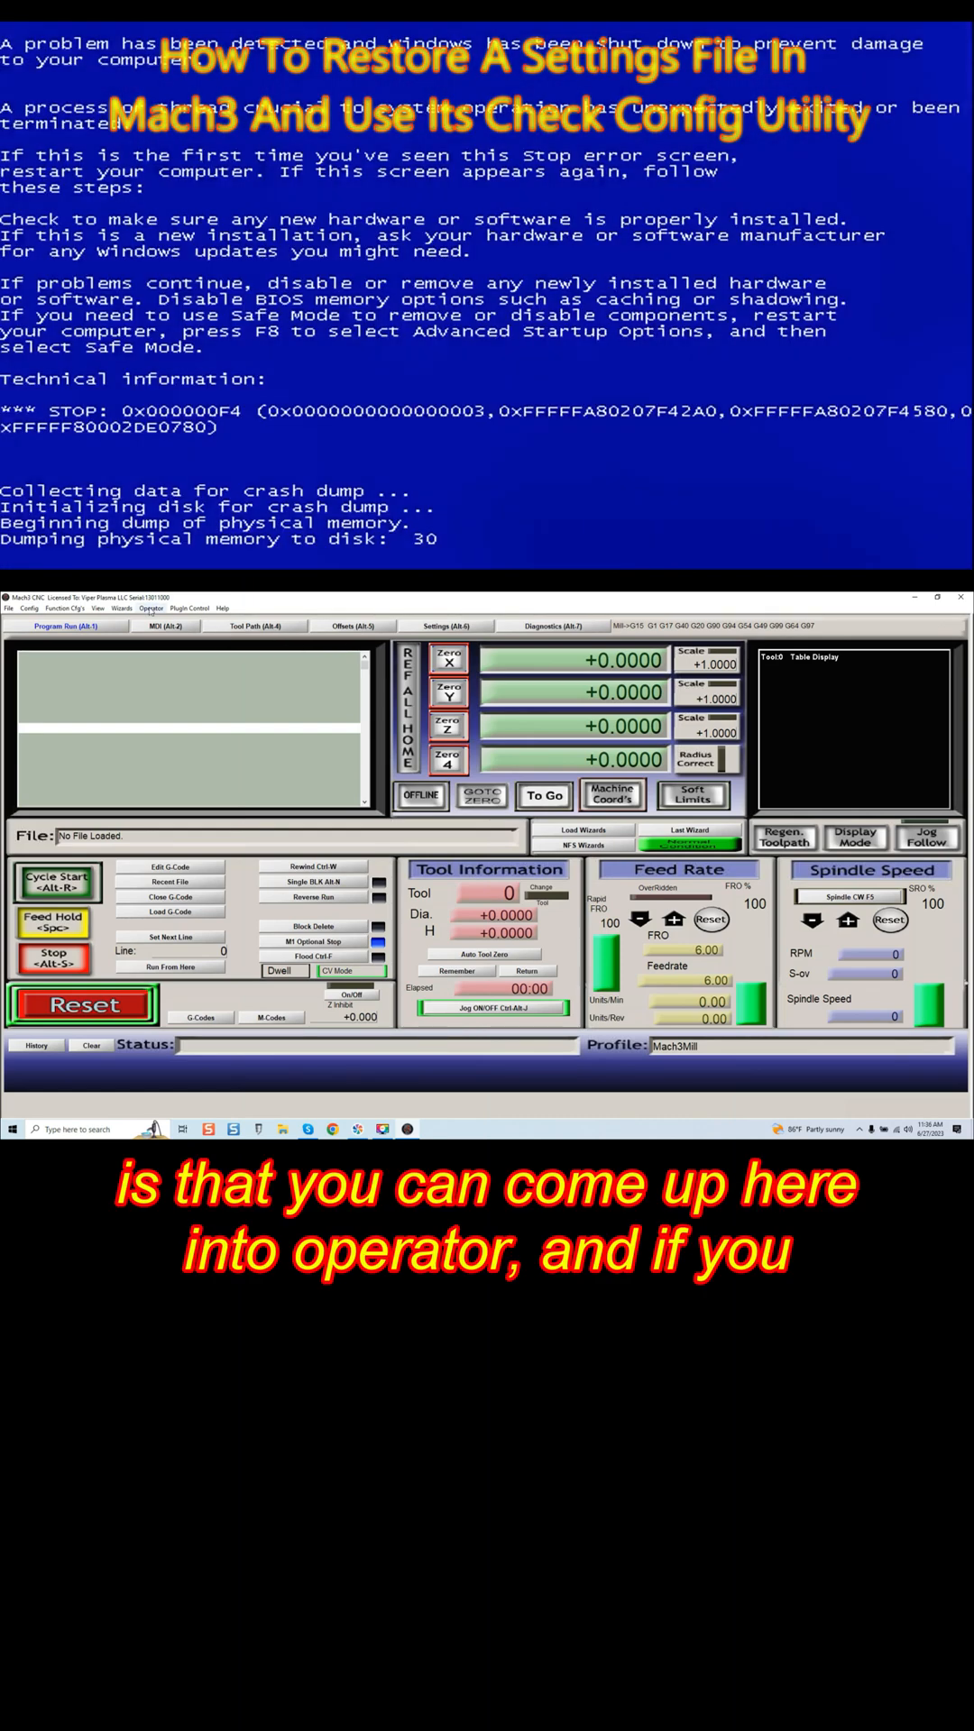
Show the Operator menu listing Restore Settings and Check Config.
left_click(151, 607)
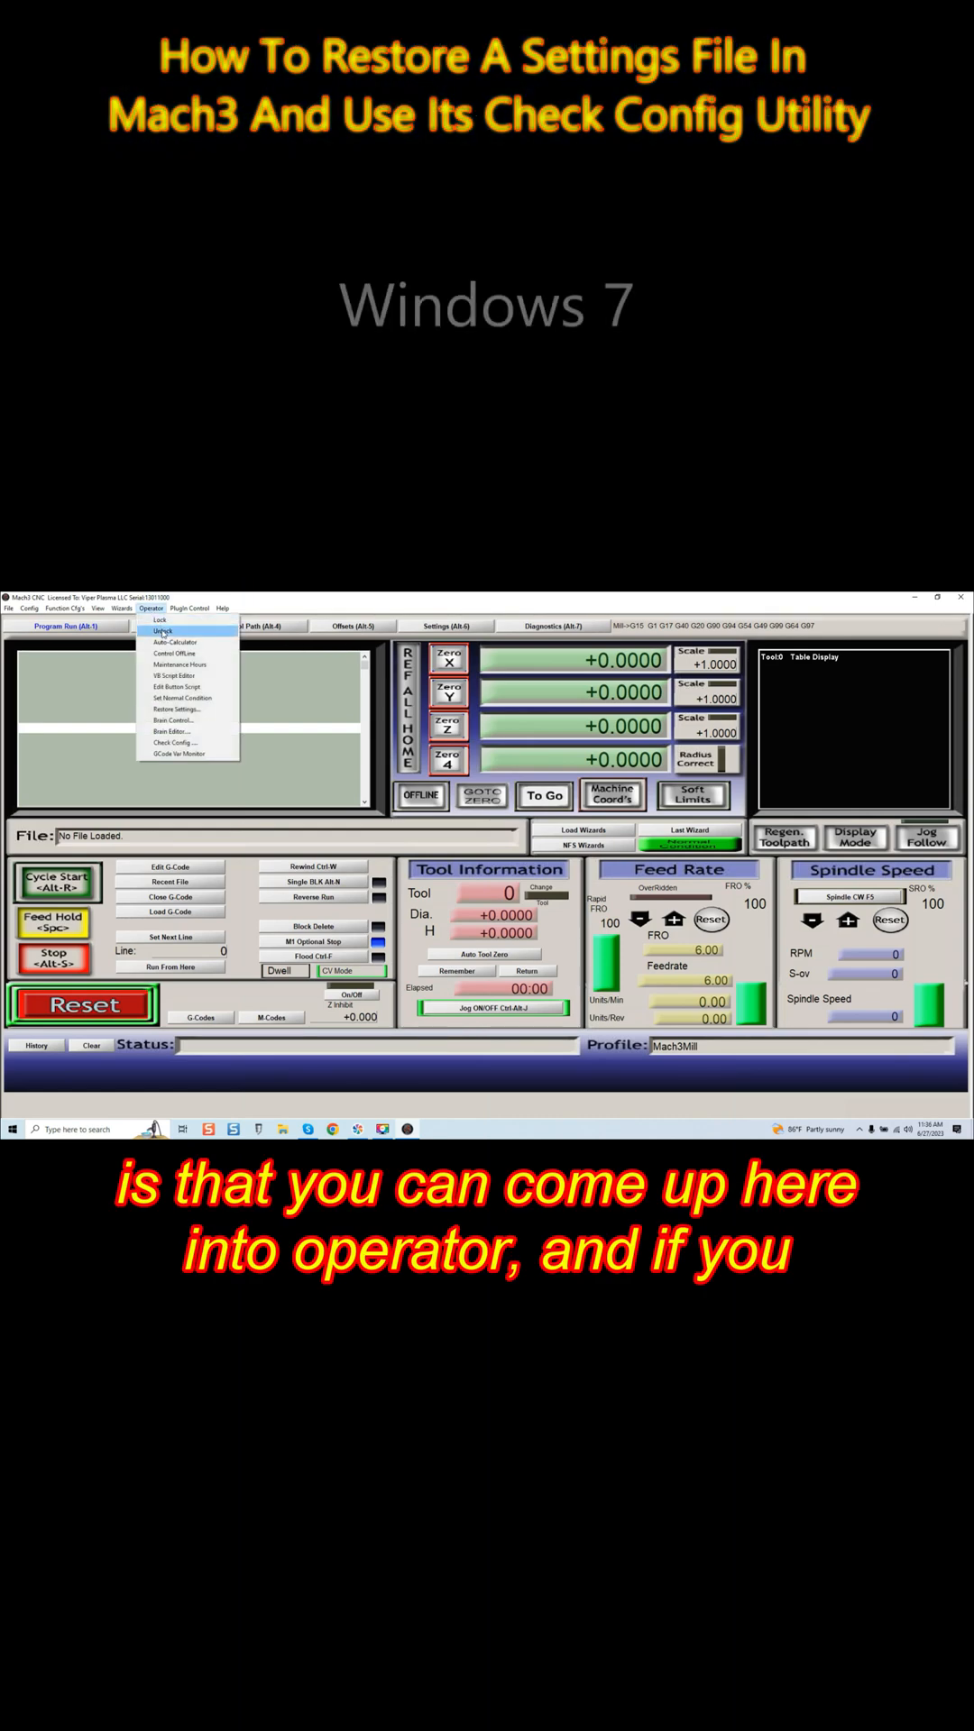
mouse_move(179, 709)
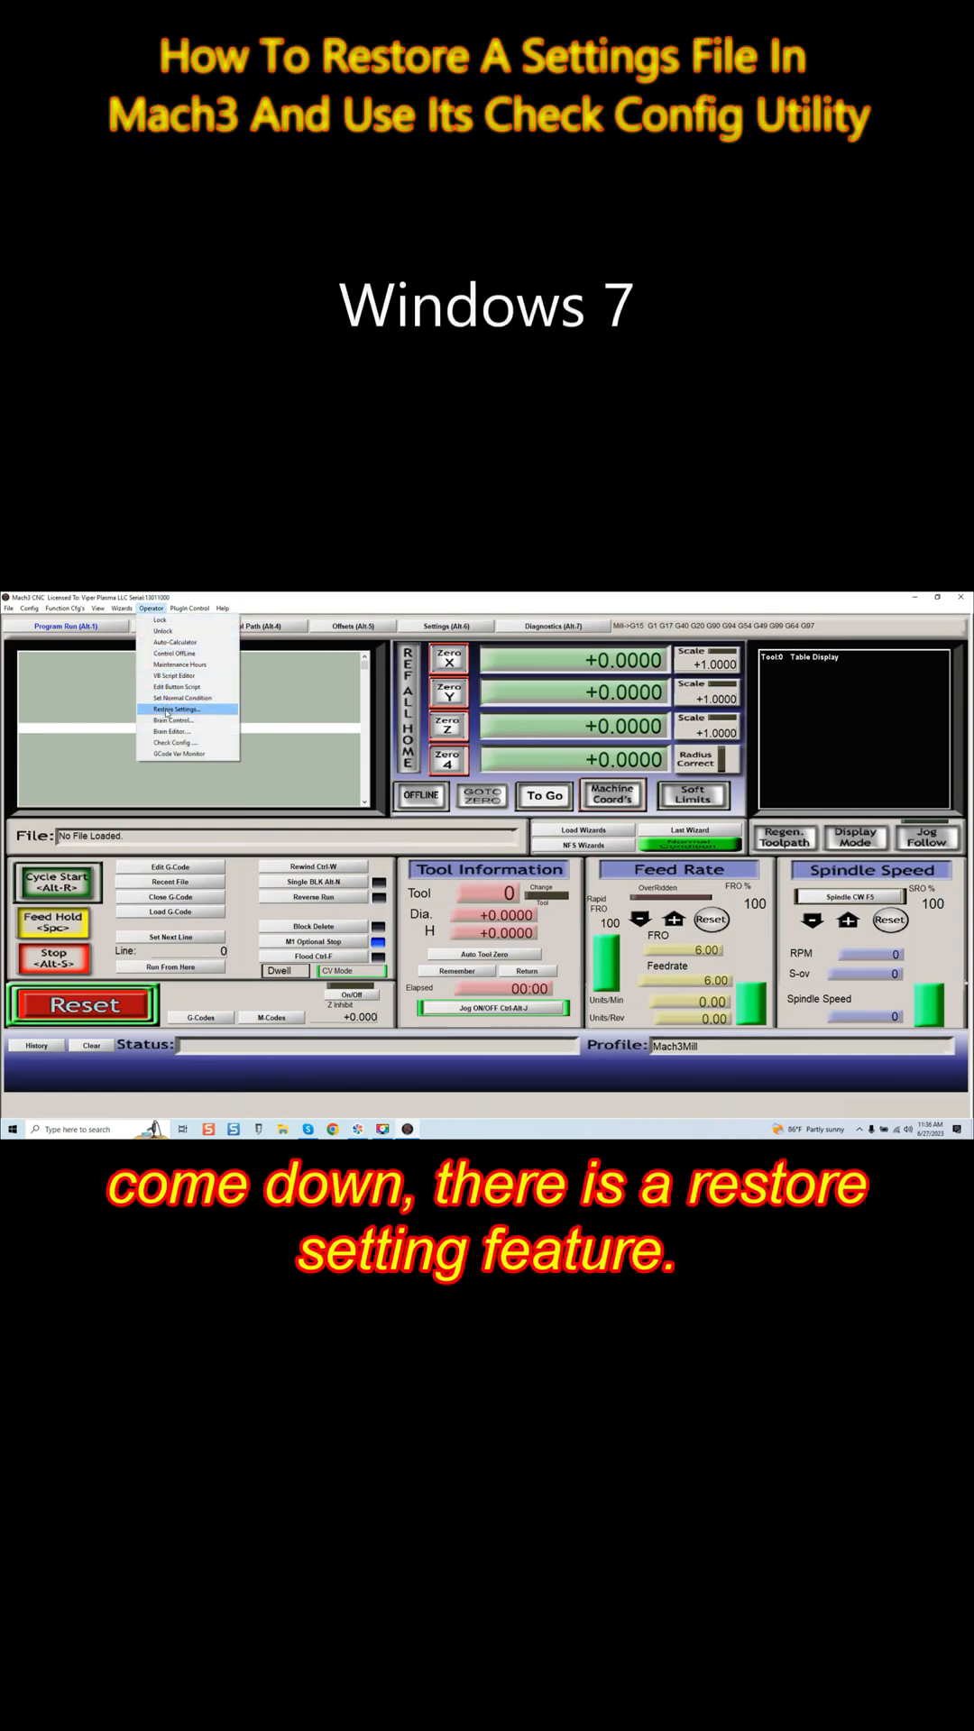
Bring up the Restore Previous Settings dialog listing 21 backup files.
left_click(180, 709)
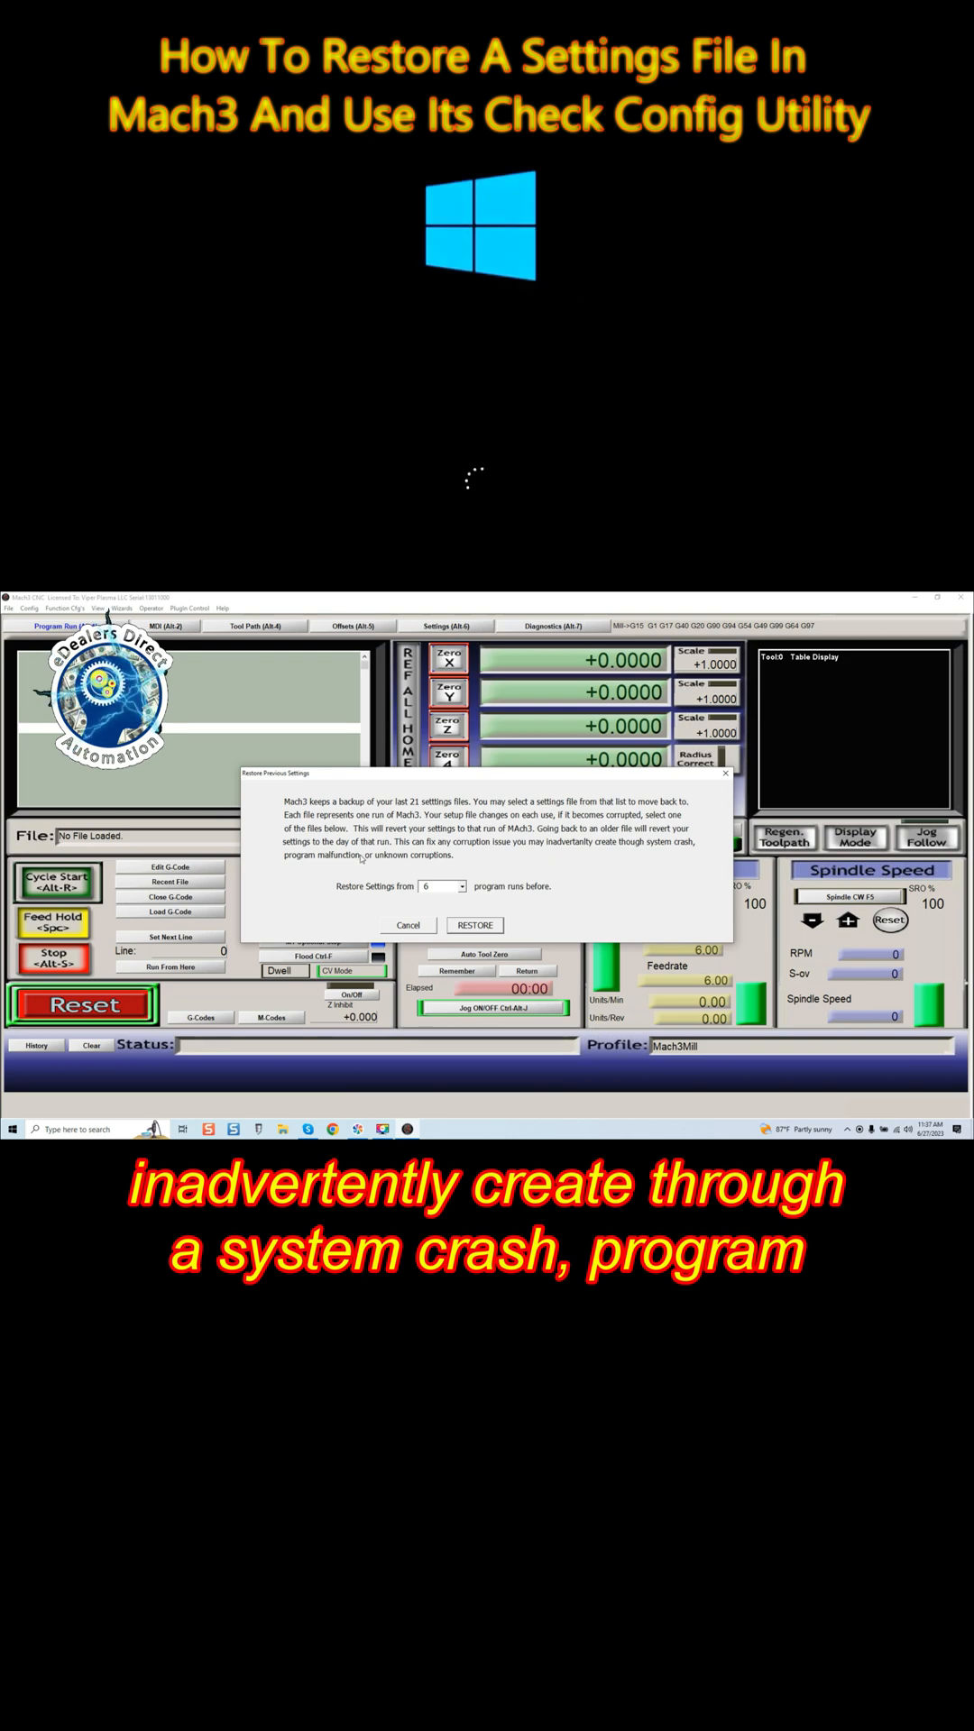
Select an earlier program run from the 'Restore Settings from' runs-before list.
left_click(454, 886)
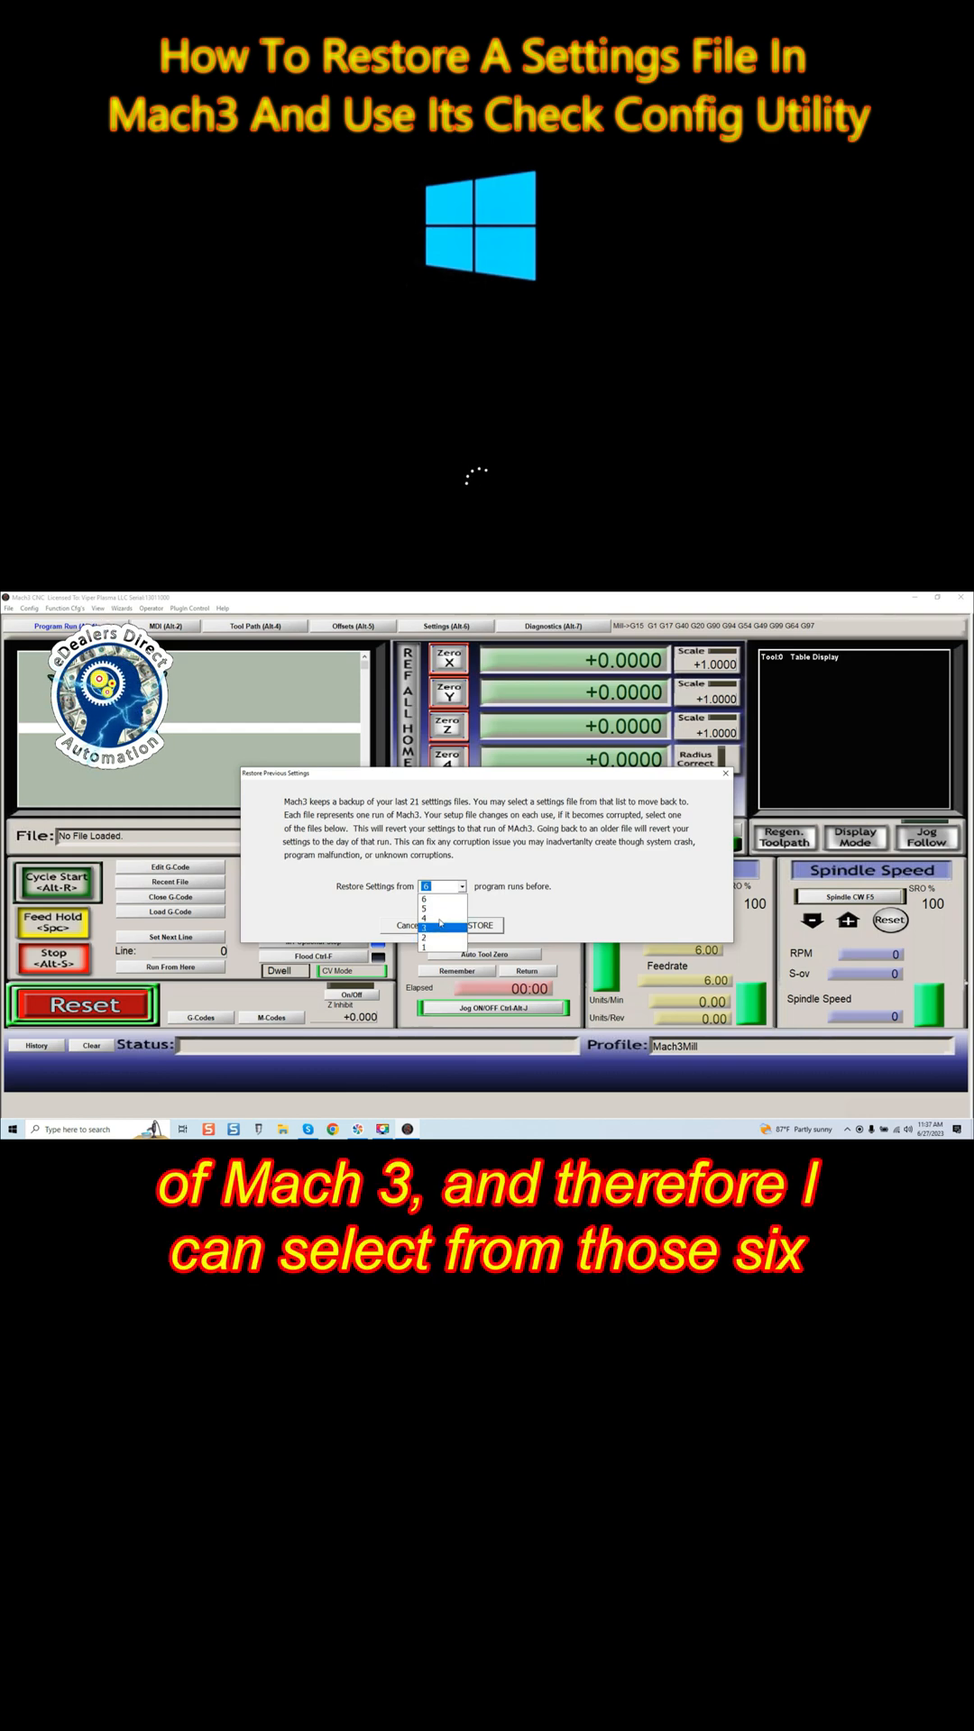
left_click(436, 935)
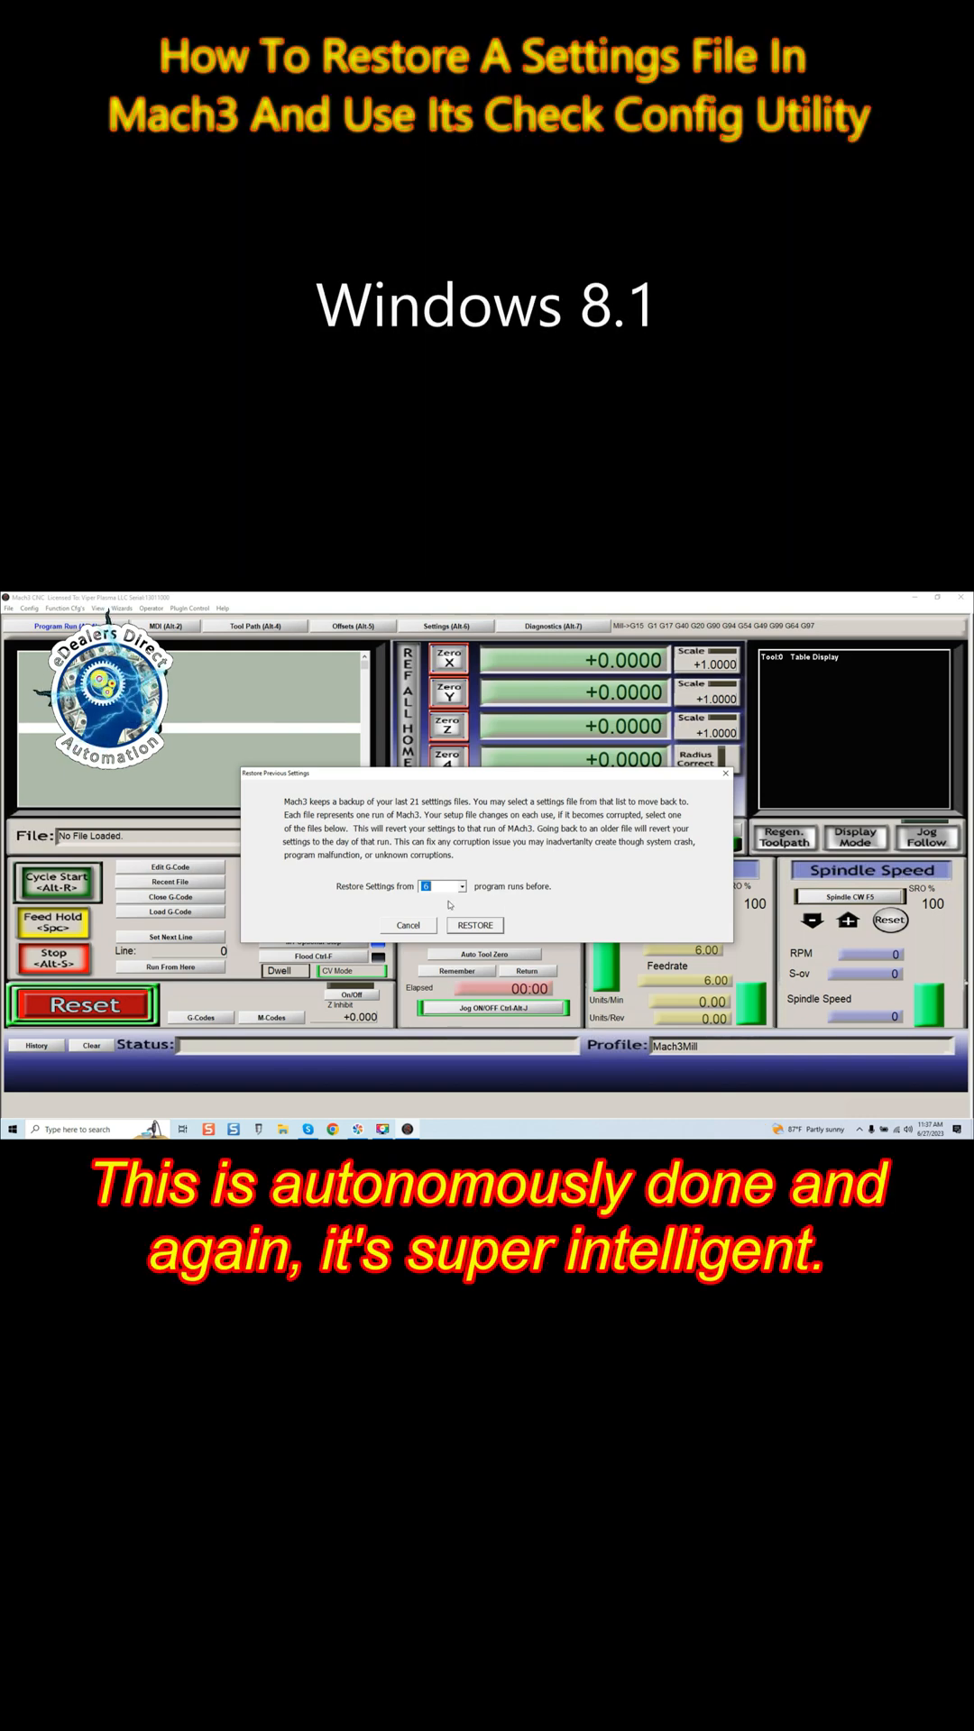
left_click(454, 886)
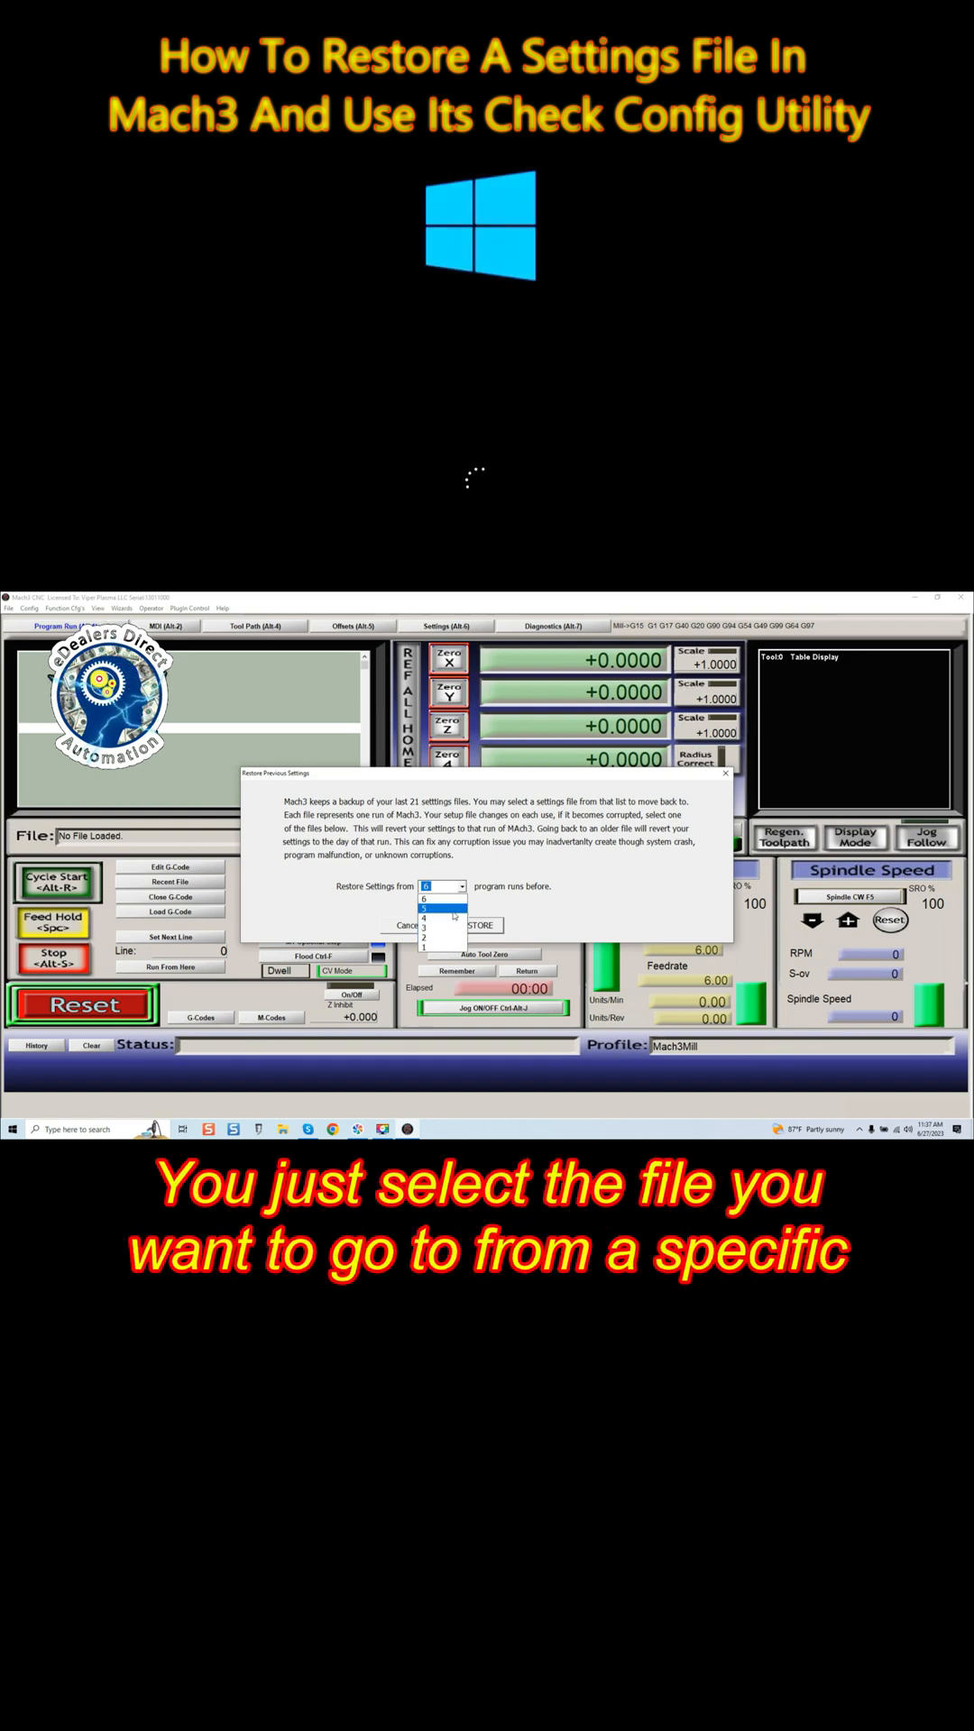
left_click(439, 886)
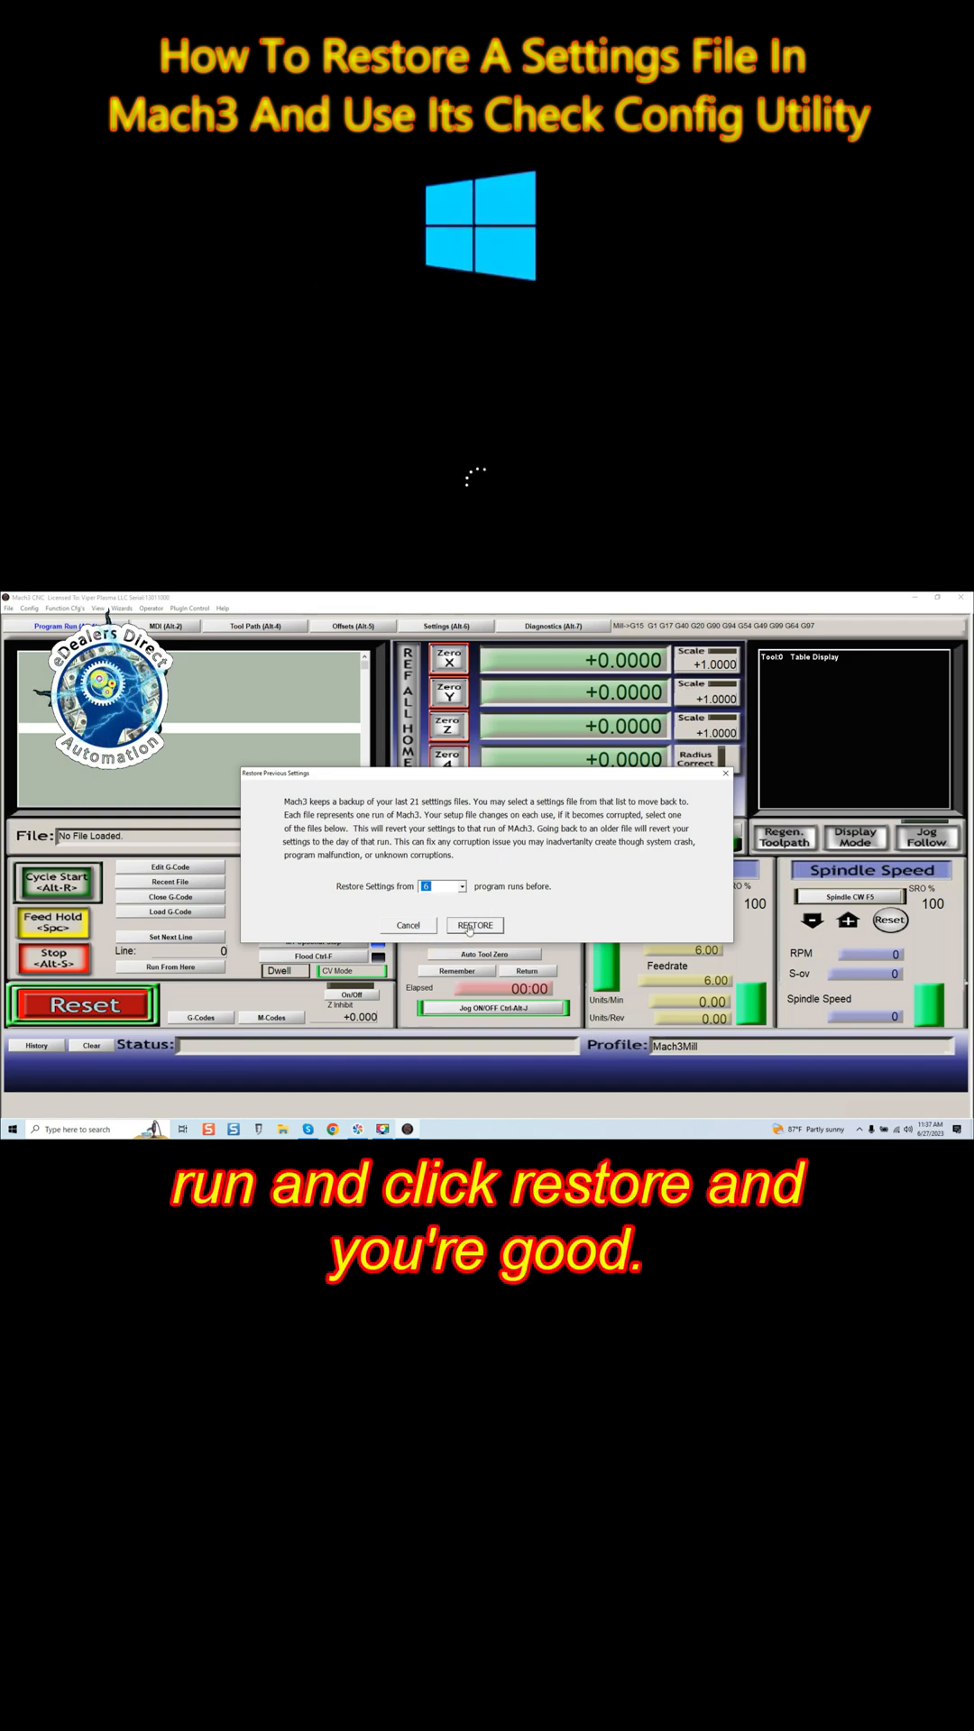